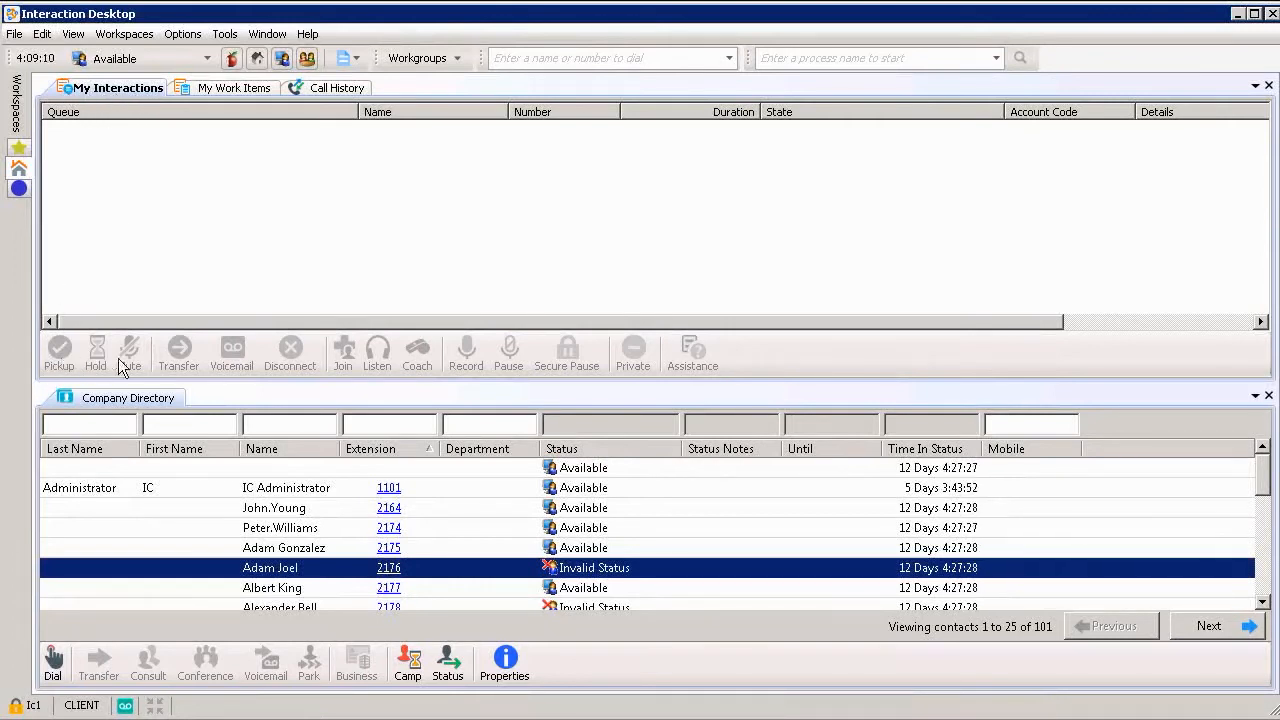
mouse_move(648, 336)
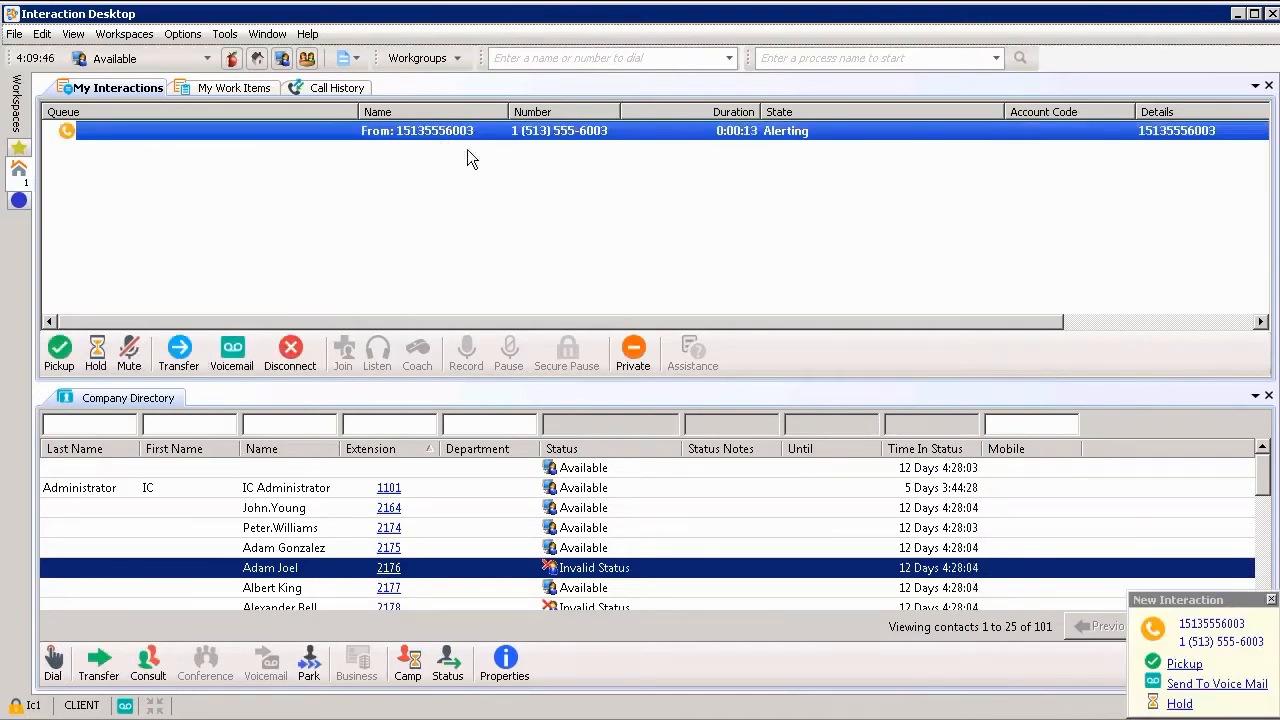
mouse_move(710, 164)
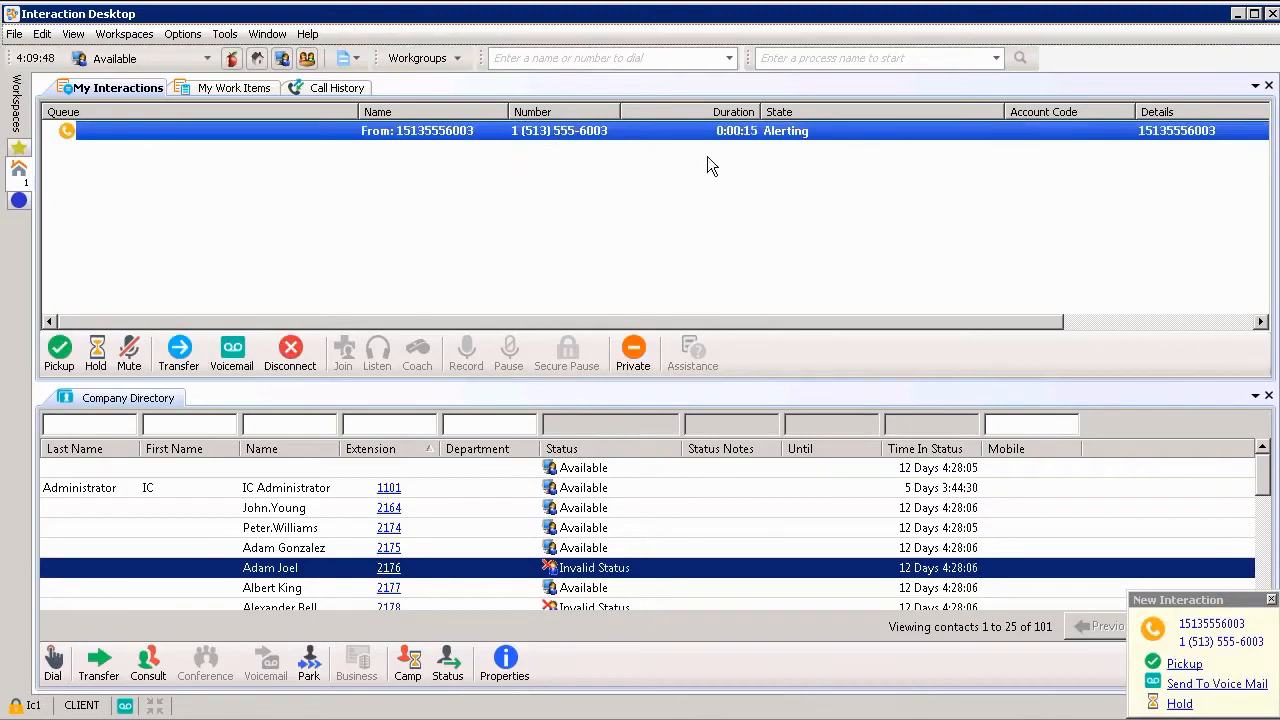
mouse_move(758, 164)
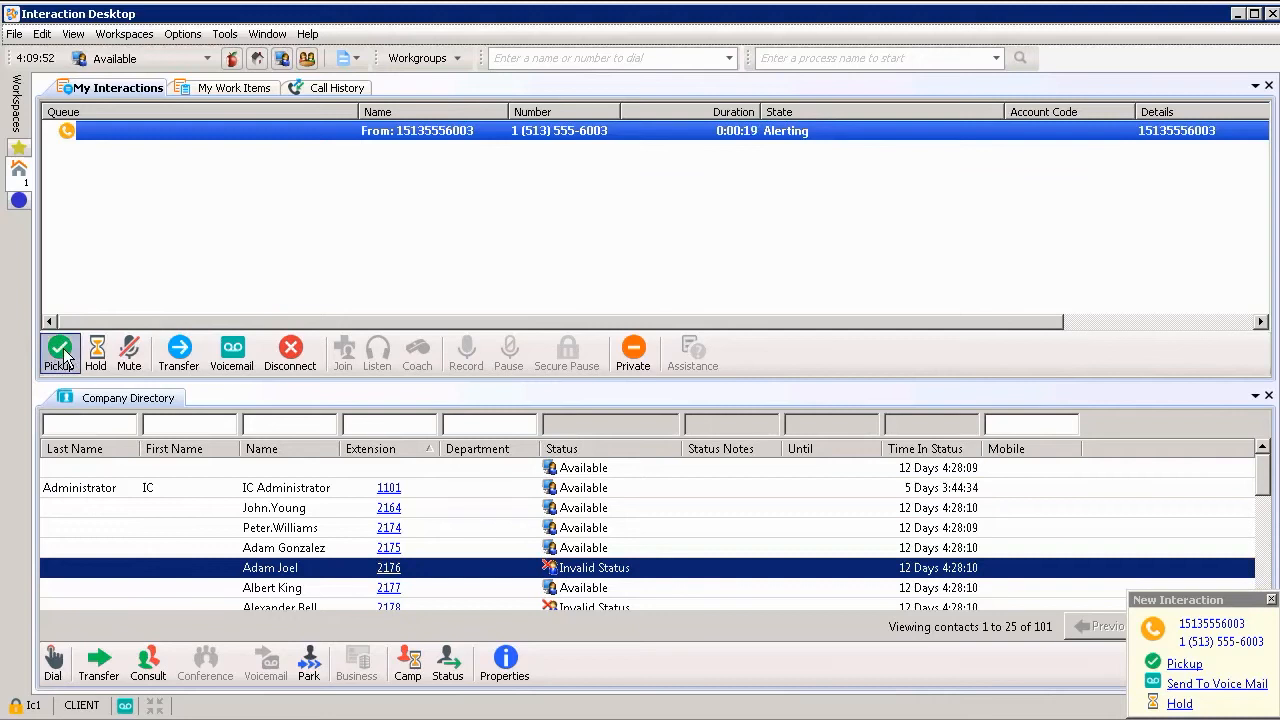
left_click(60, 348)
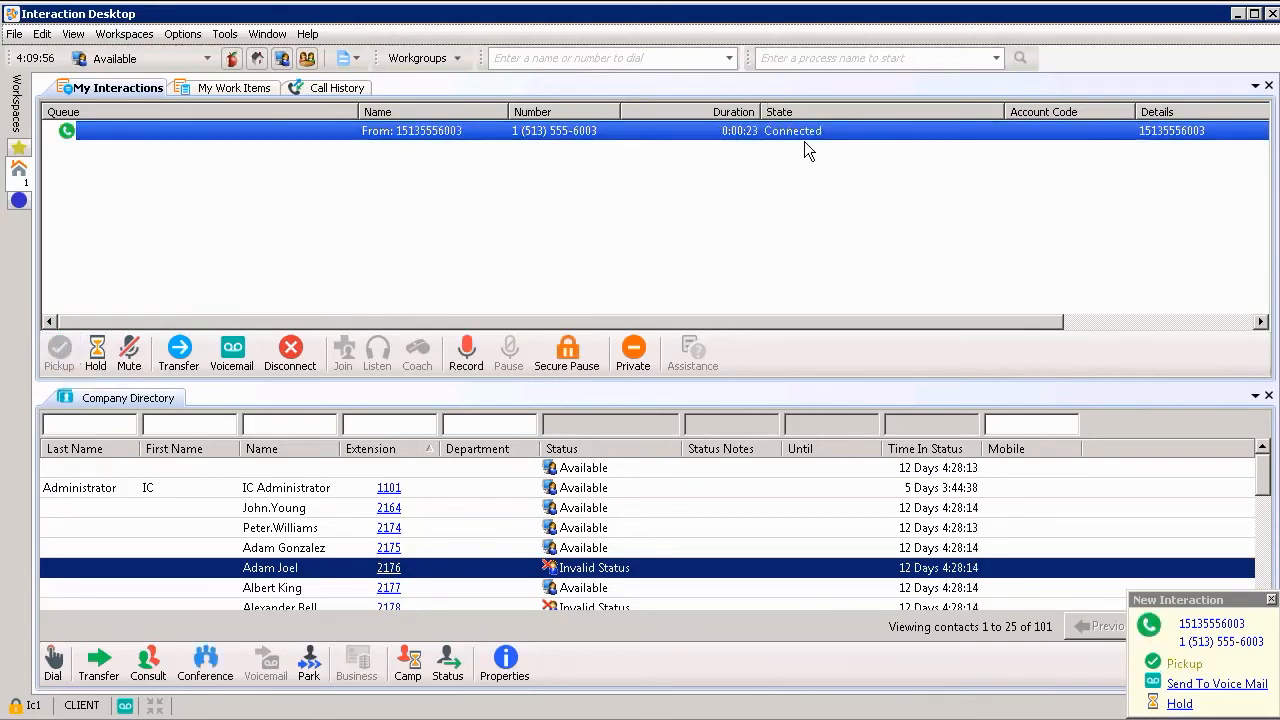
mouse_move(168, 270)
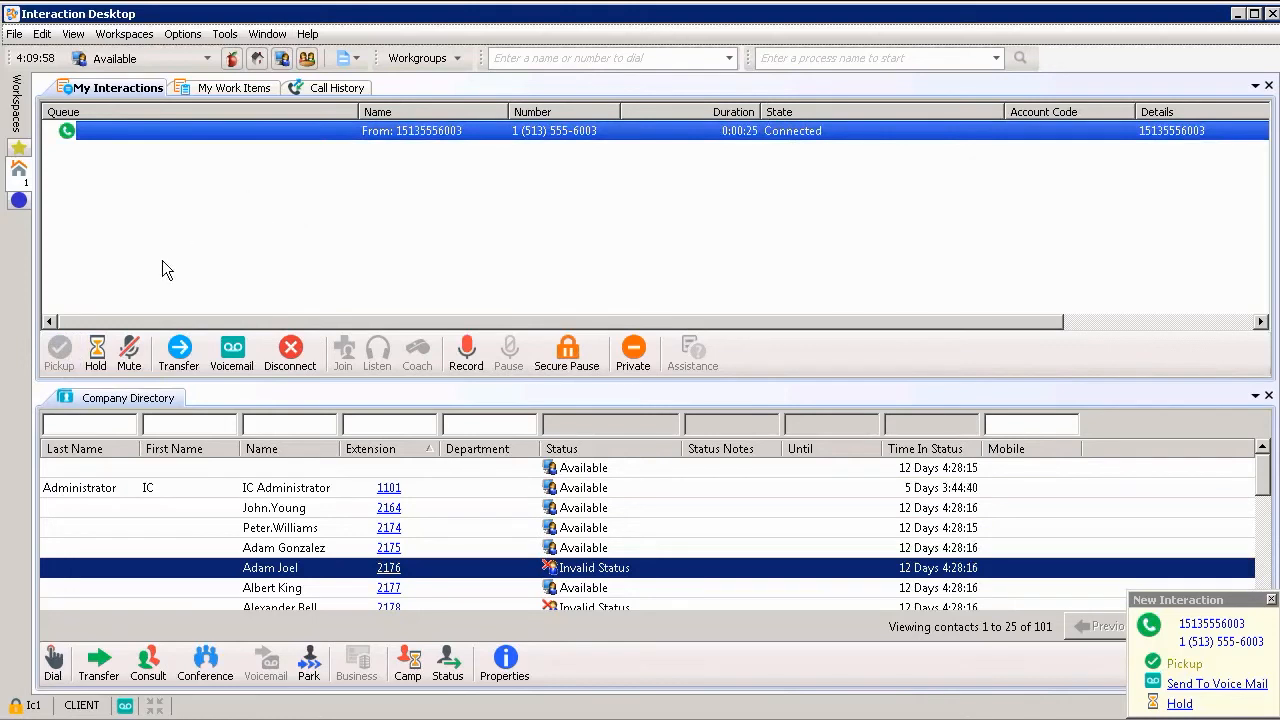
mouse_move(256, 320)
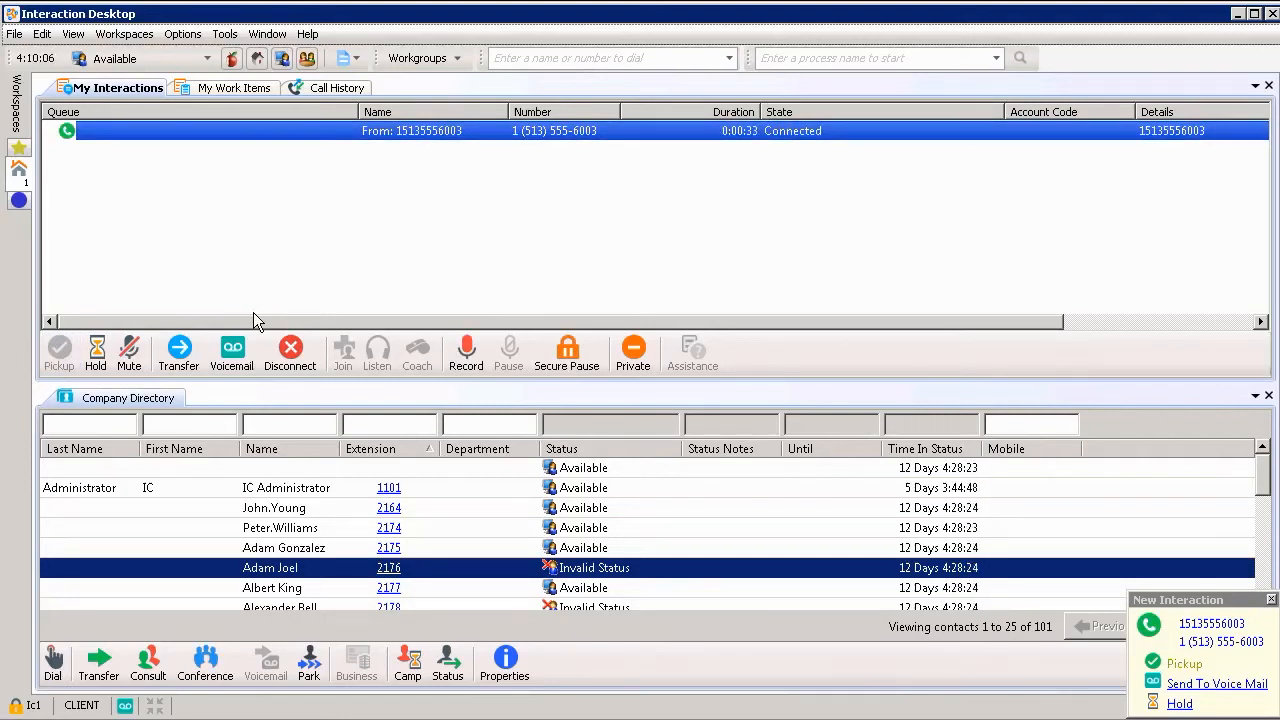
- Place the Directory Assistance call on hold, then resume it with the microphone muted (Ctrl+U)
left_click(128, 350)
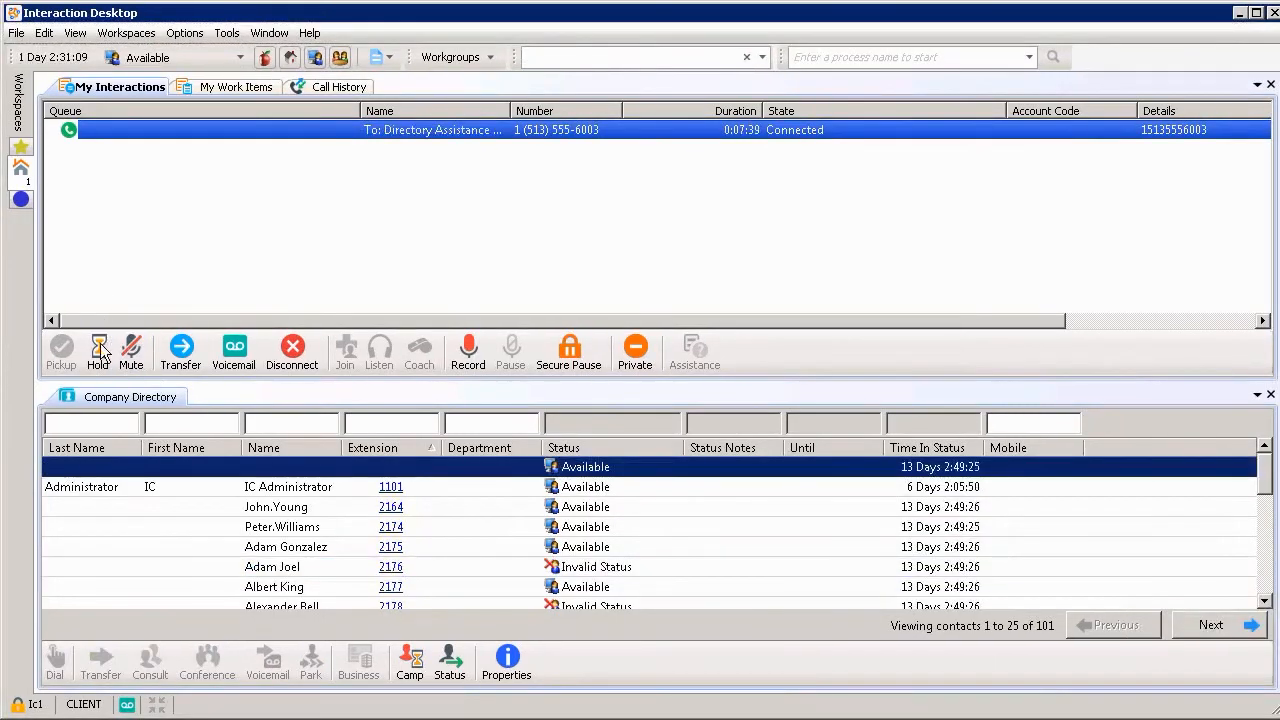
left_click(98, 348)
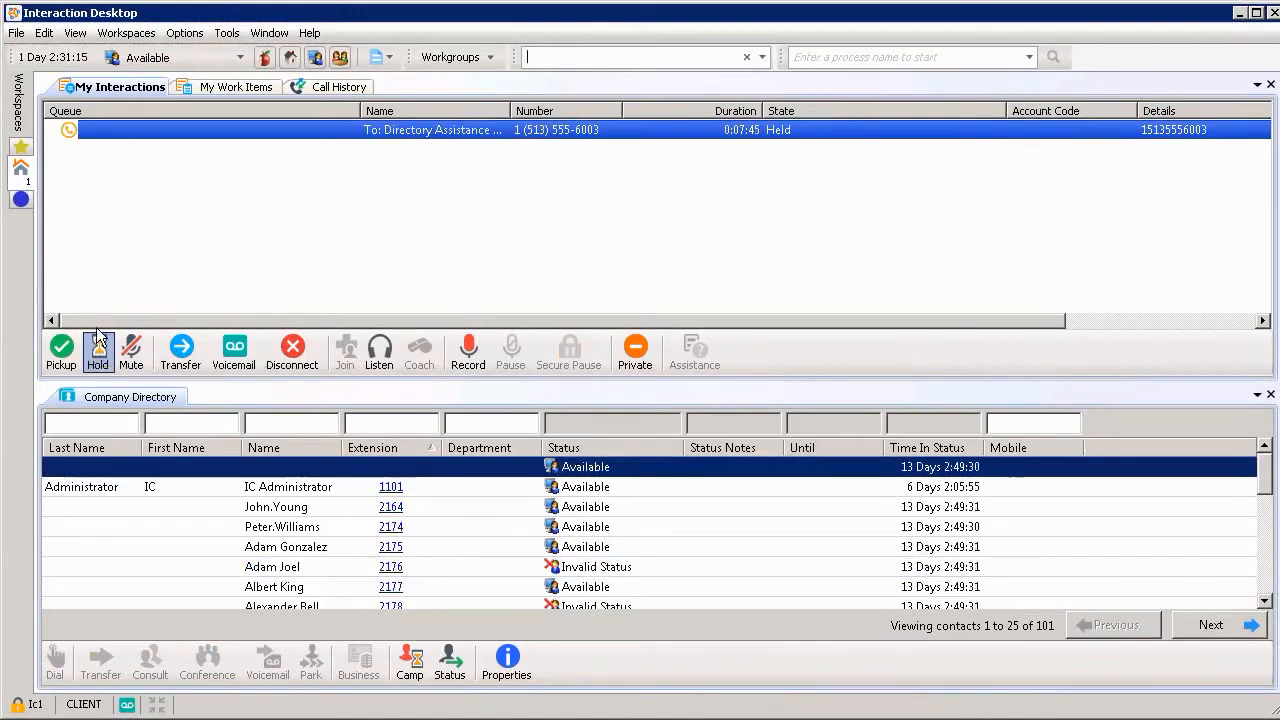
left_click(96, 348)
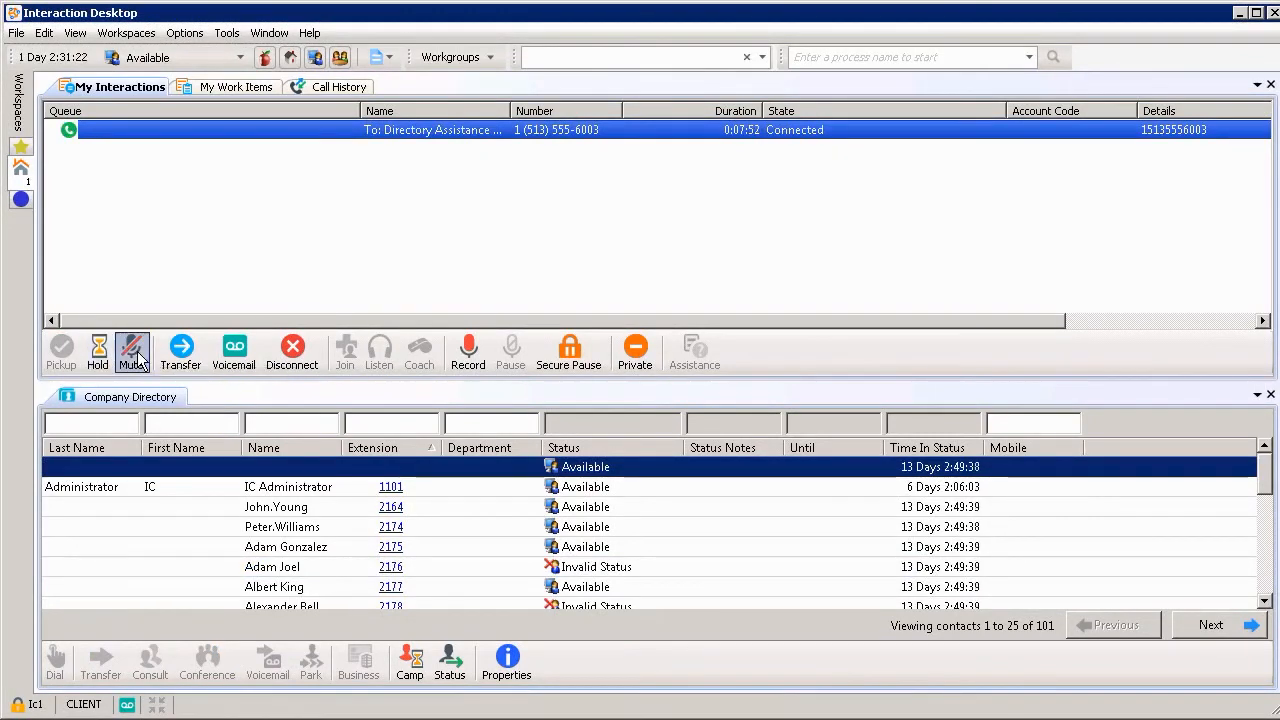
mouse_move(132, 352)
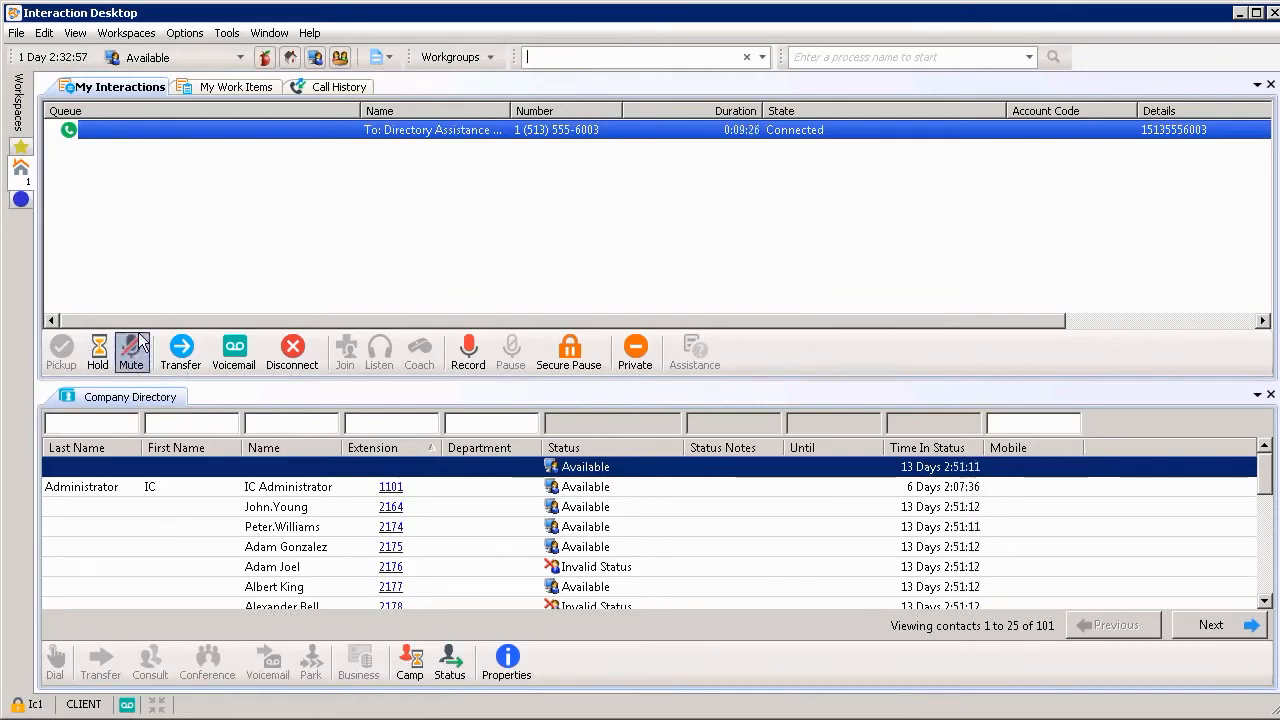
mouse_move(136, 350)
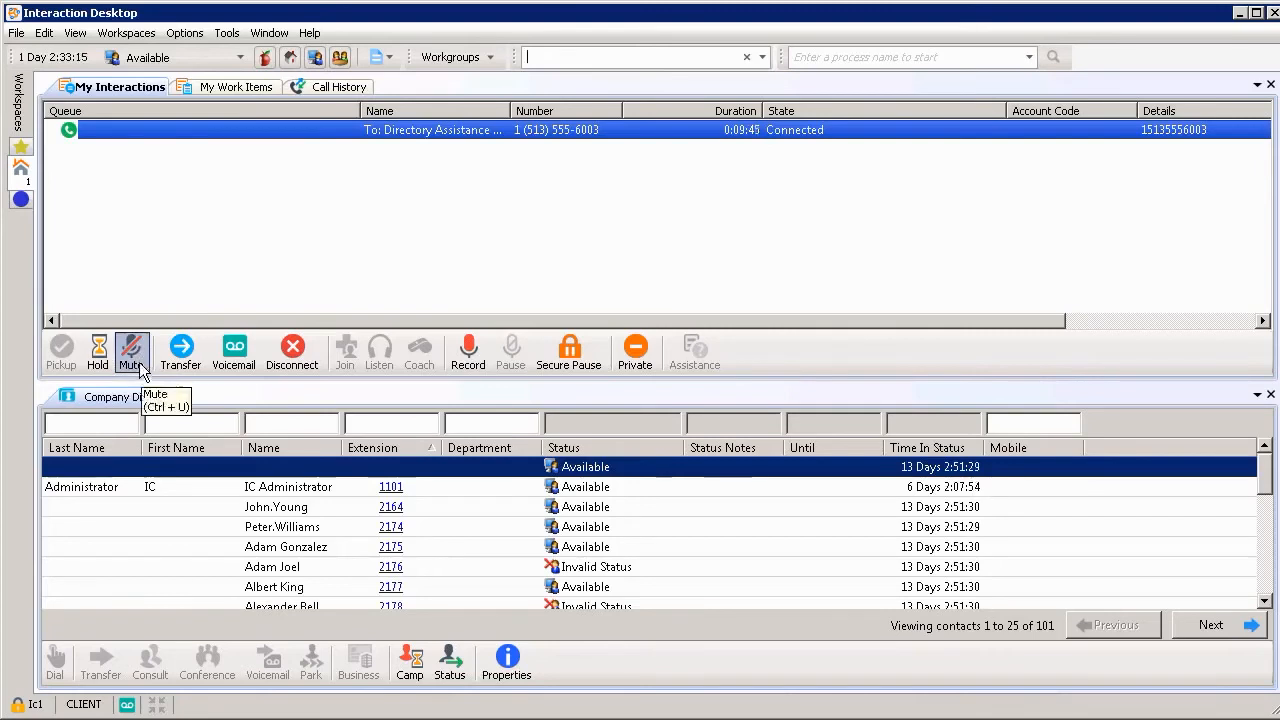
mouse_move(180, 350)
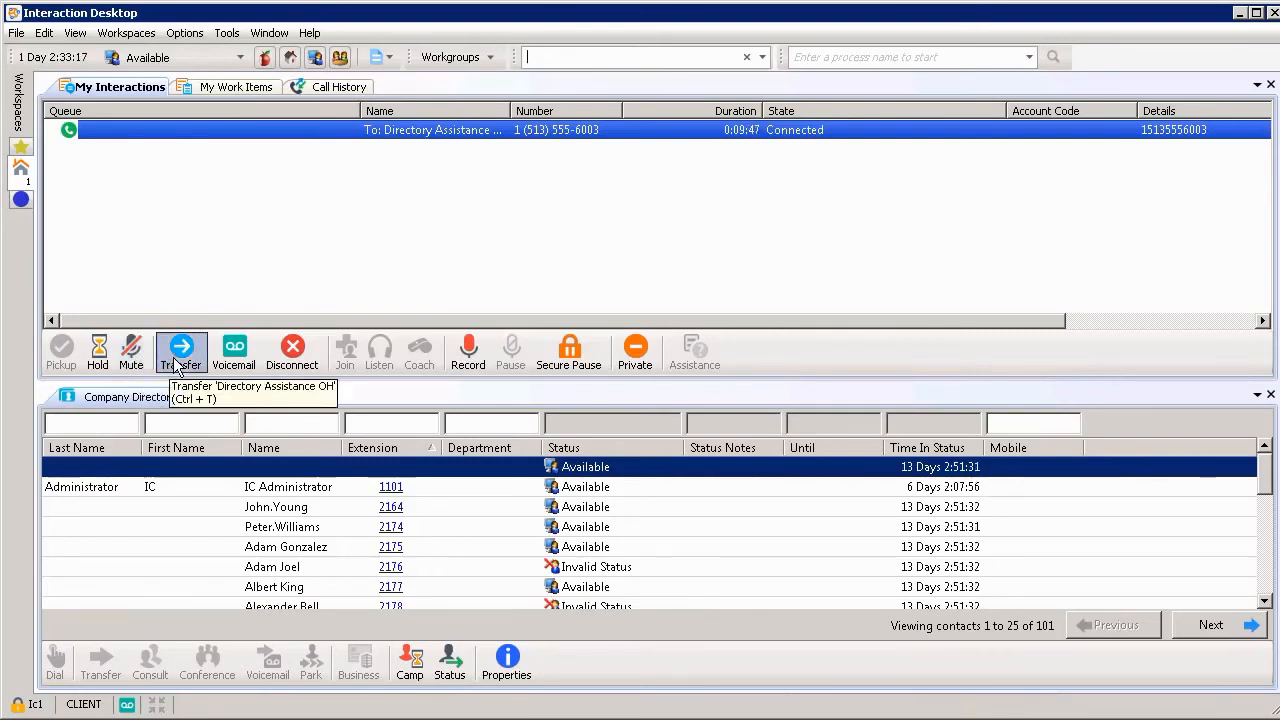
left_click(180, 350)
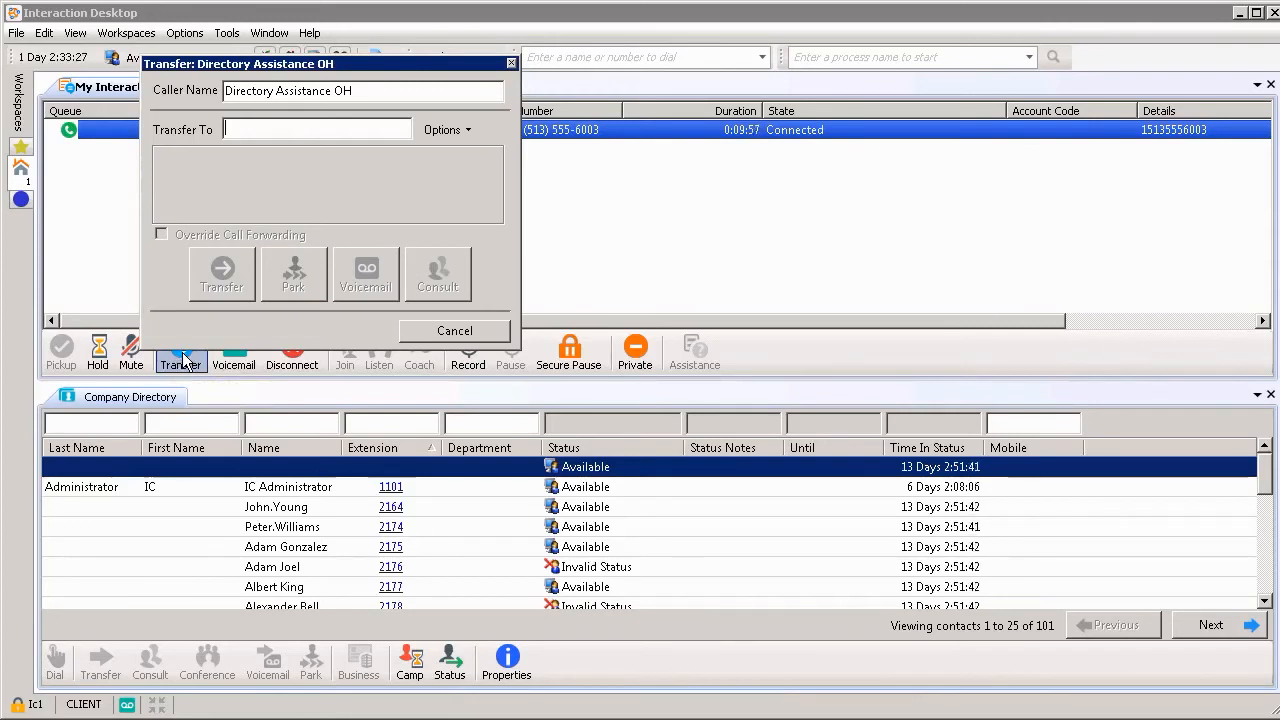
mouse_move(622, 218)
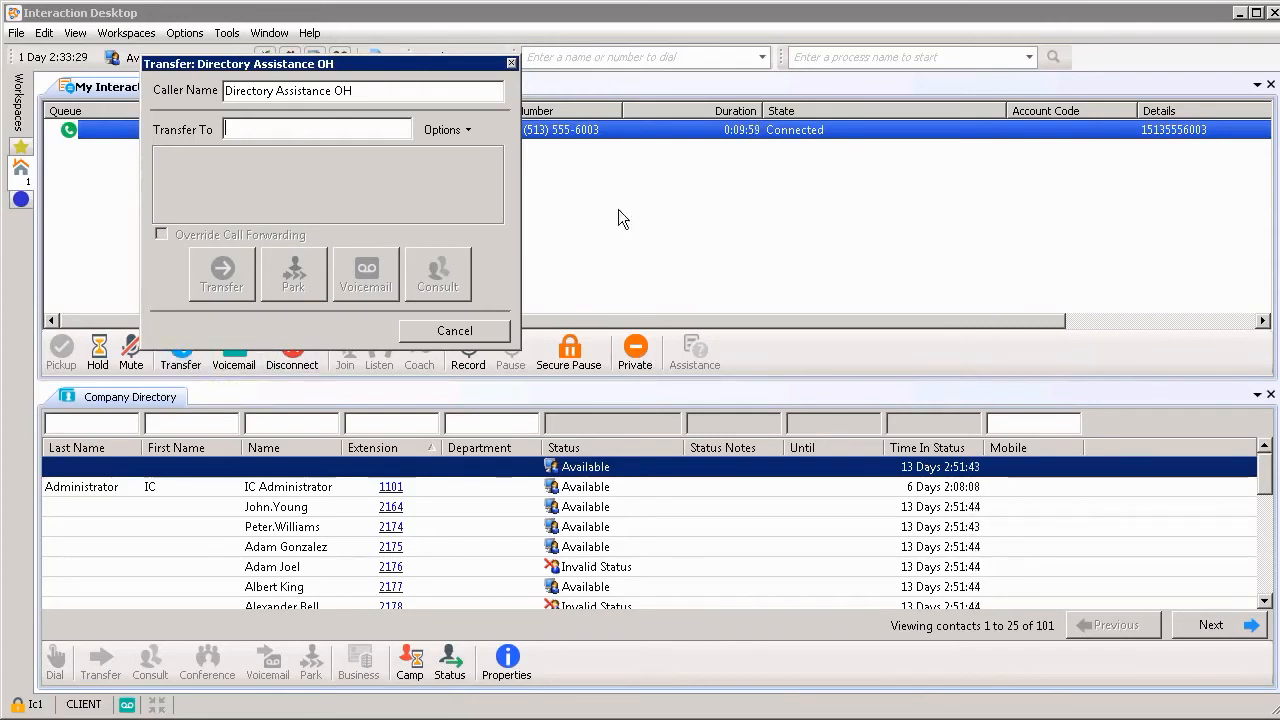
mouse_move(396, 280)
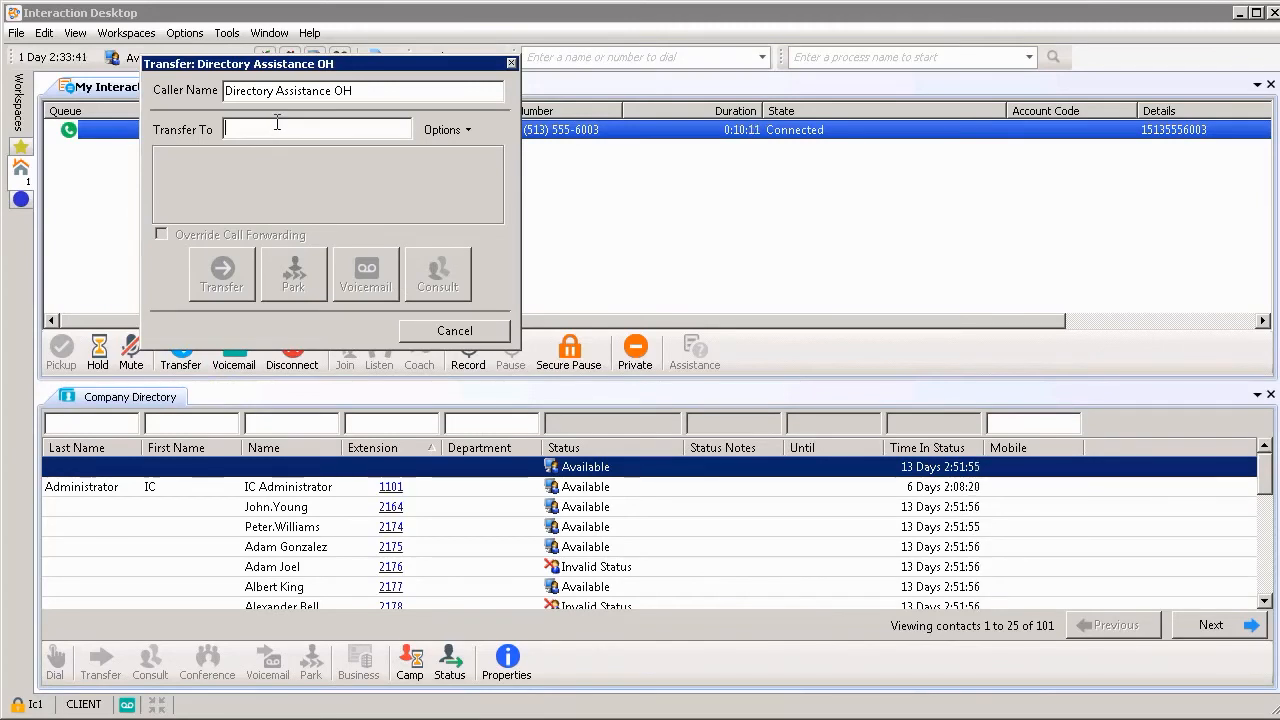
type("2164")
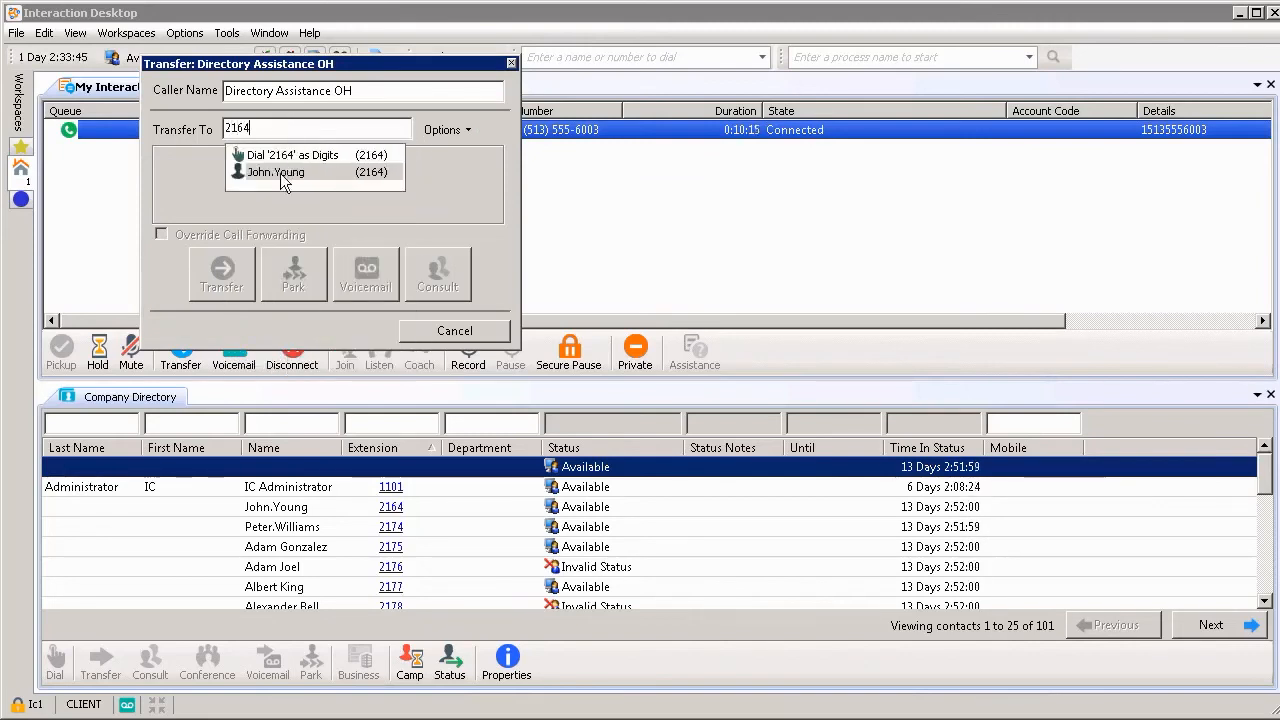
left_click(276, 172)
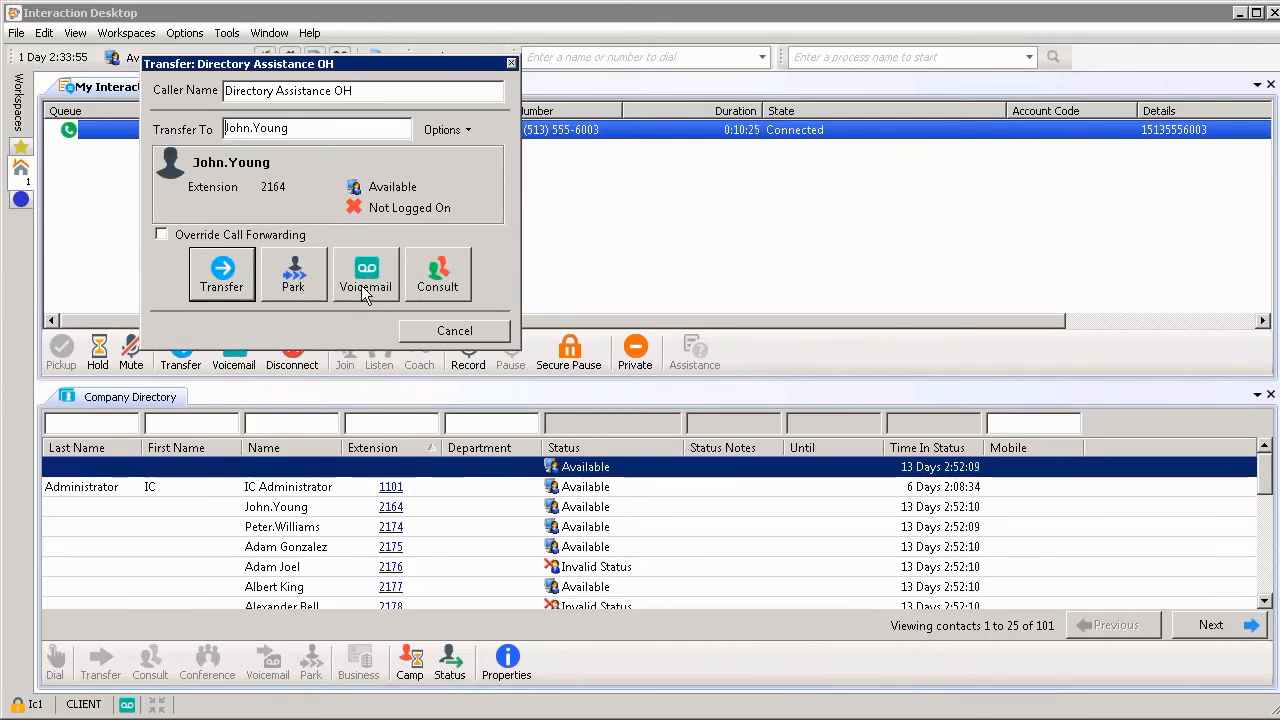
left_click(438, 276)
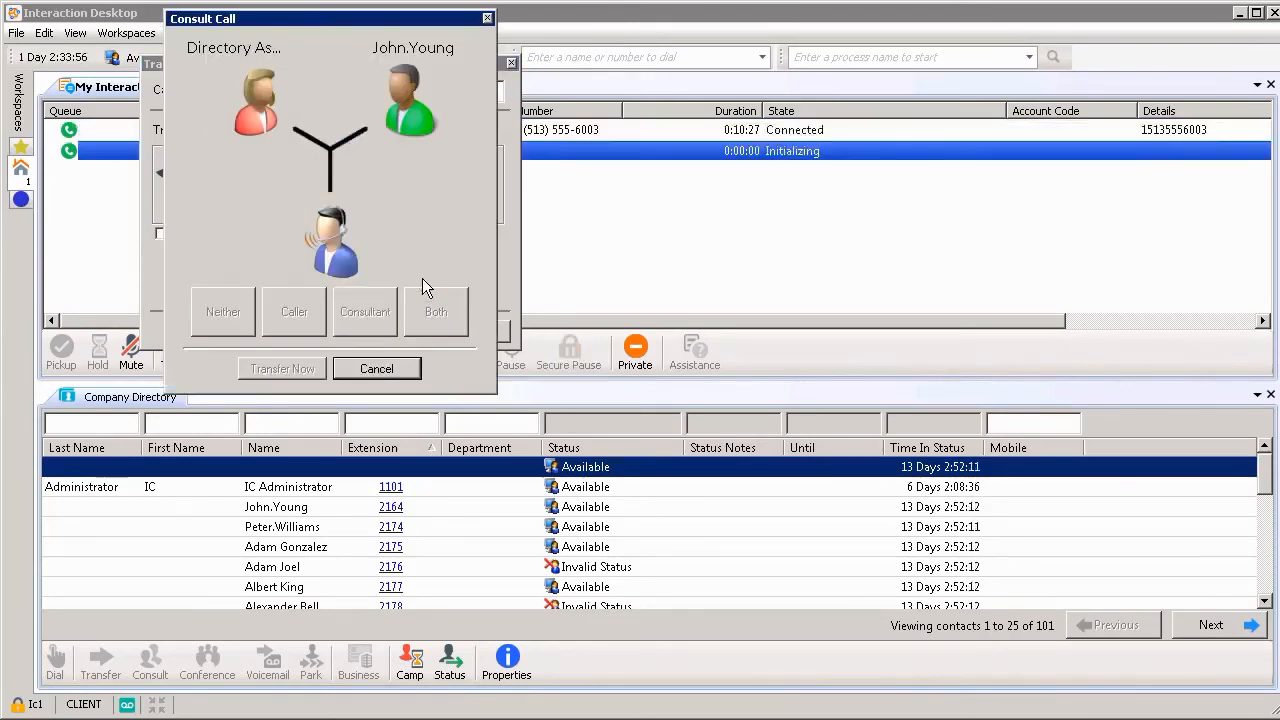
left_click(364, 312)
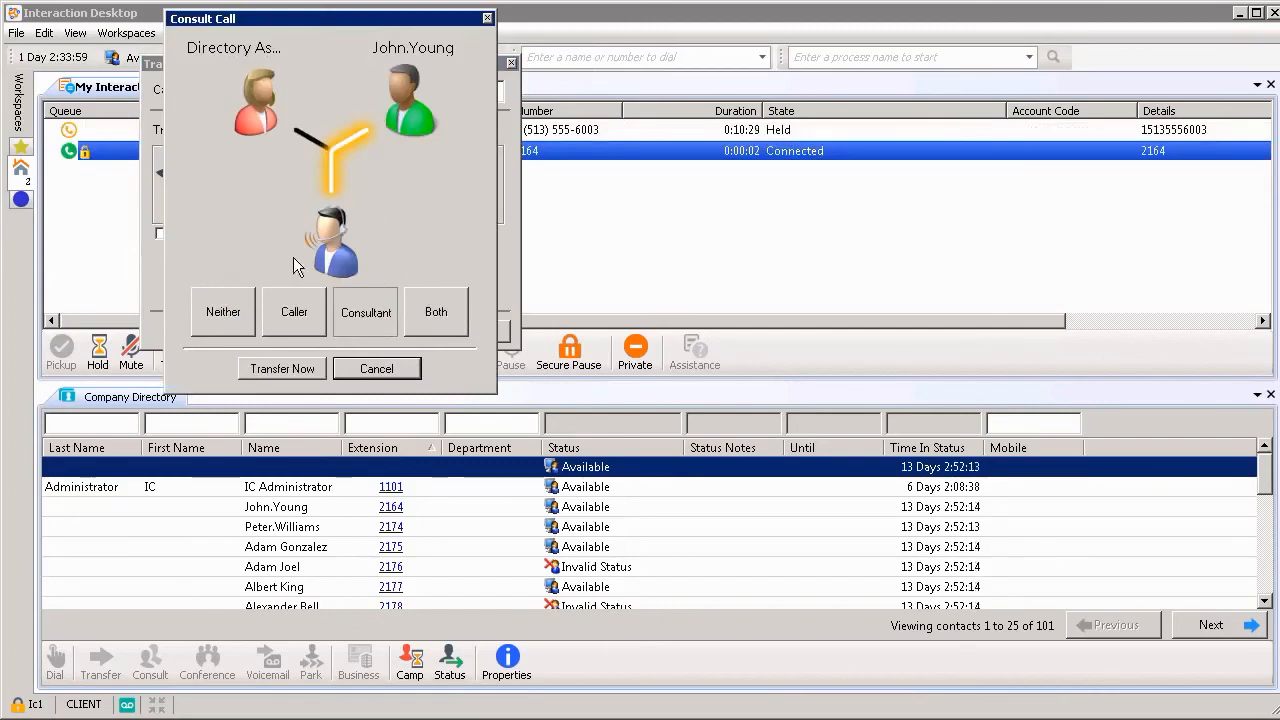
mouse_move(360, 168)
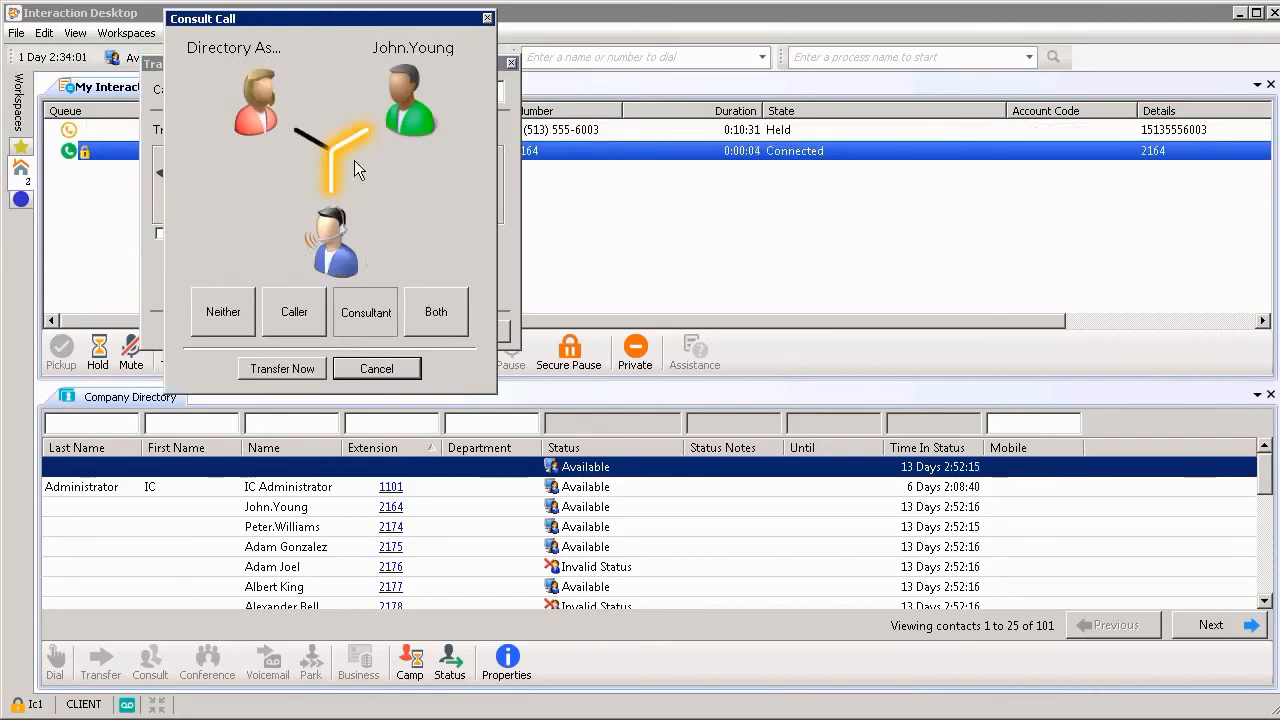
mouse_move(312, 98)
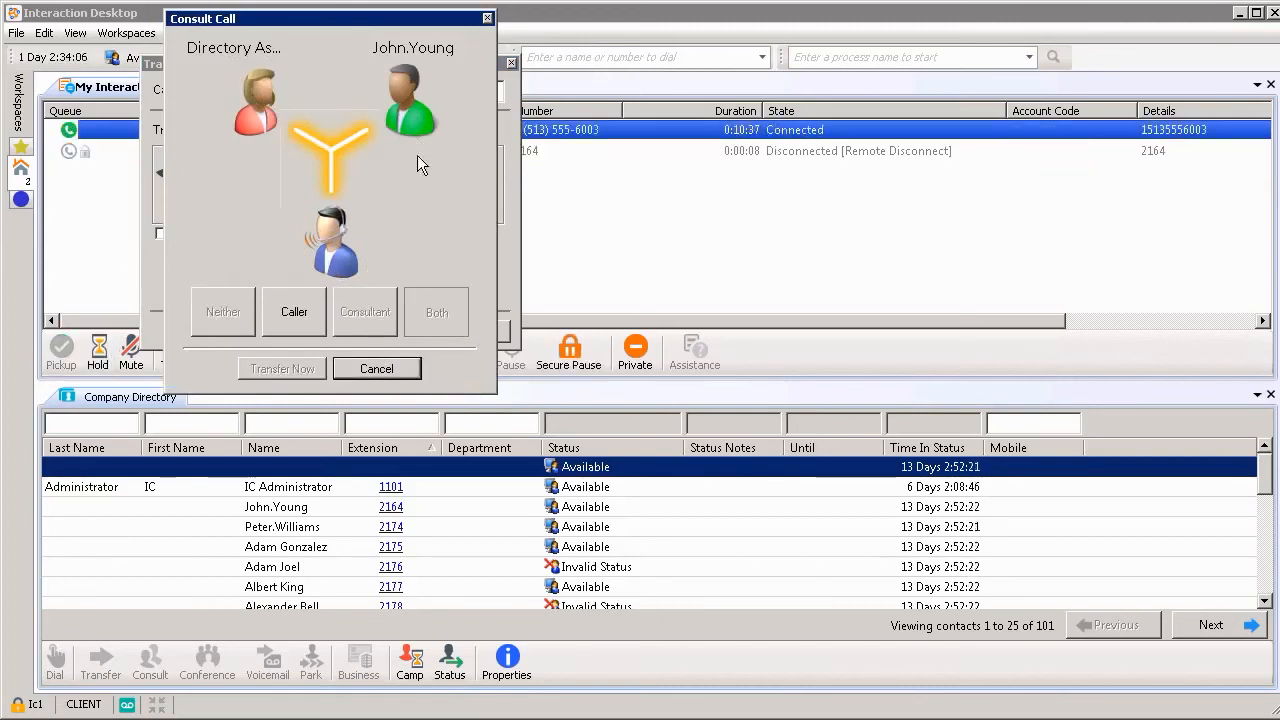
mouse_move(342, 236)
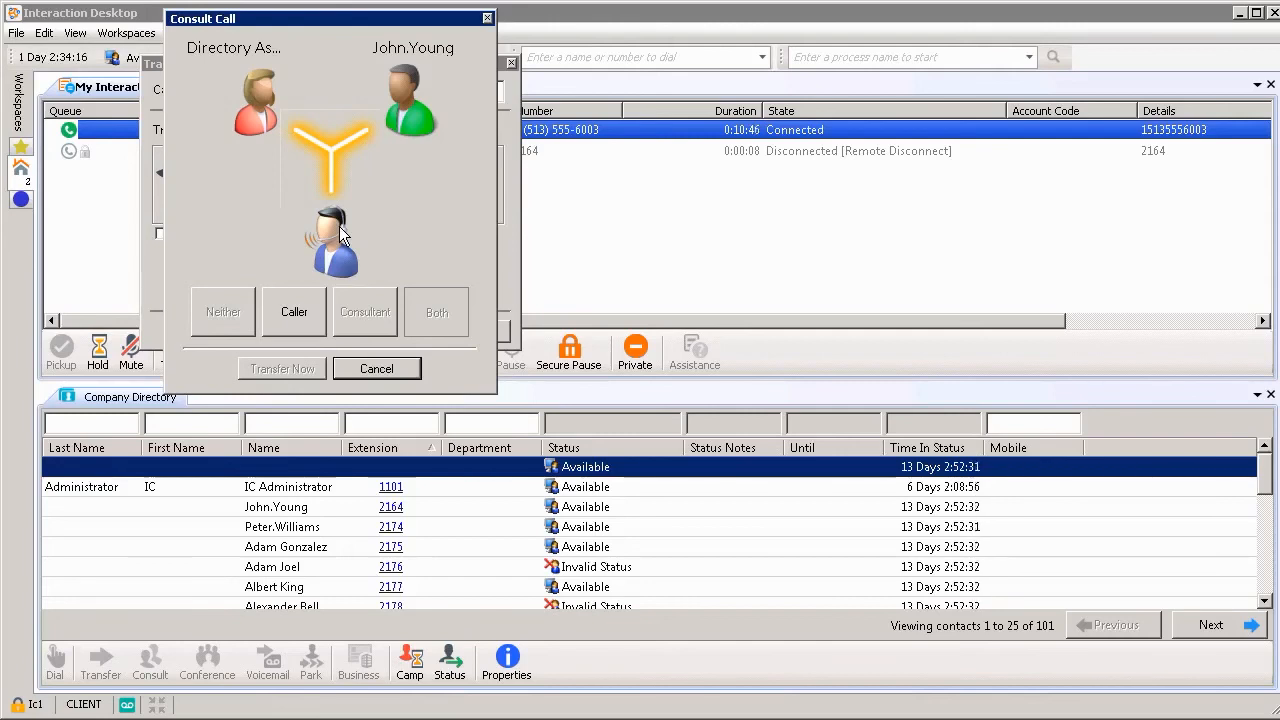
left_click(376, 368)
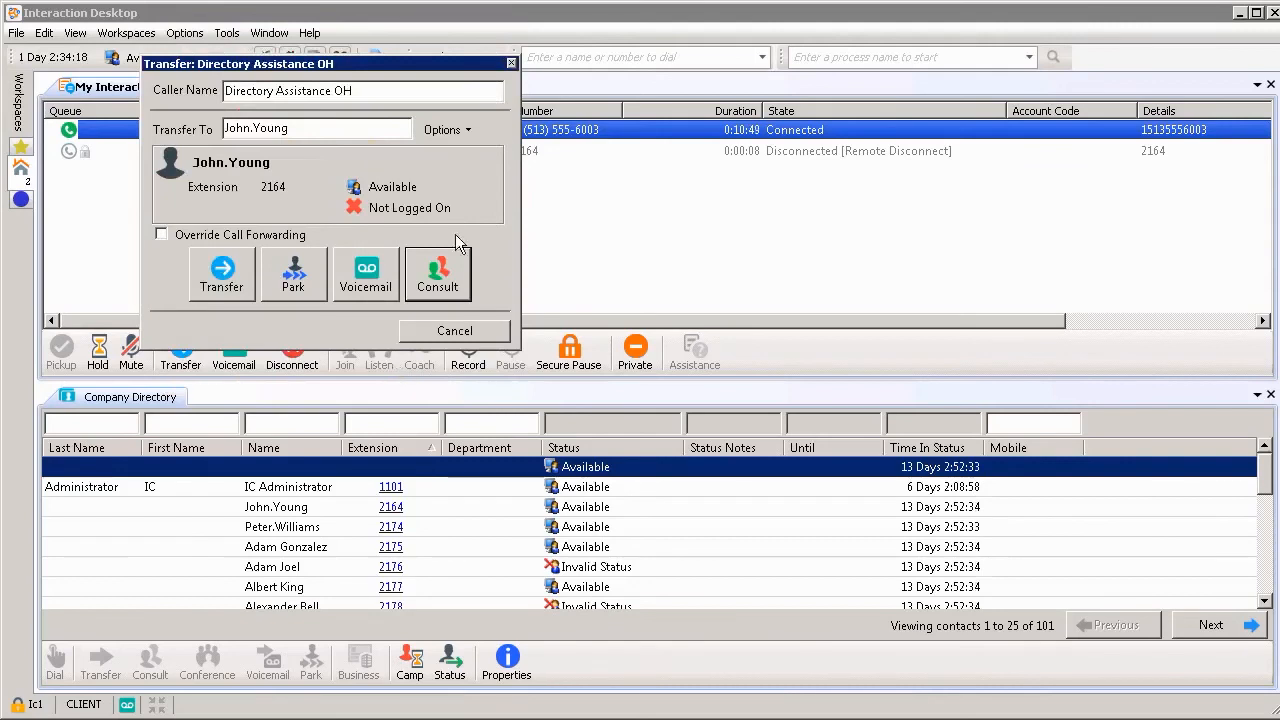
mouse_move(328, 300)
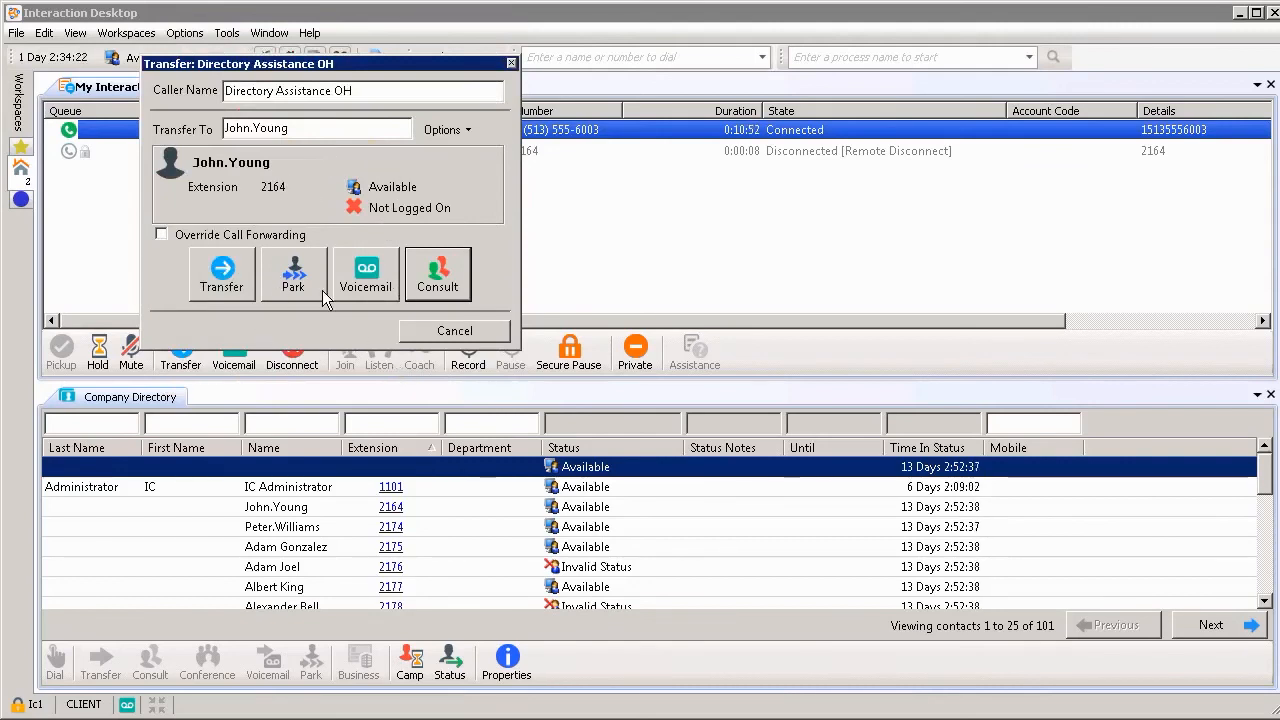
mouse_move(370, 308)
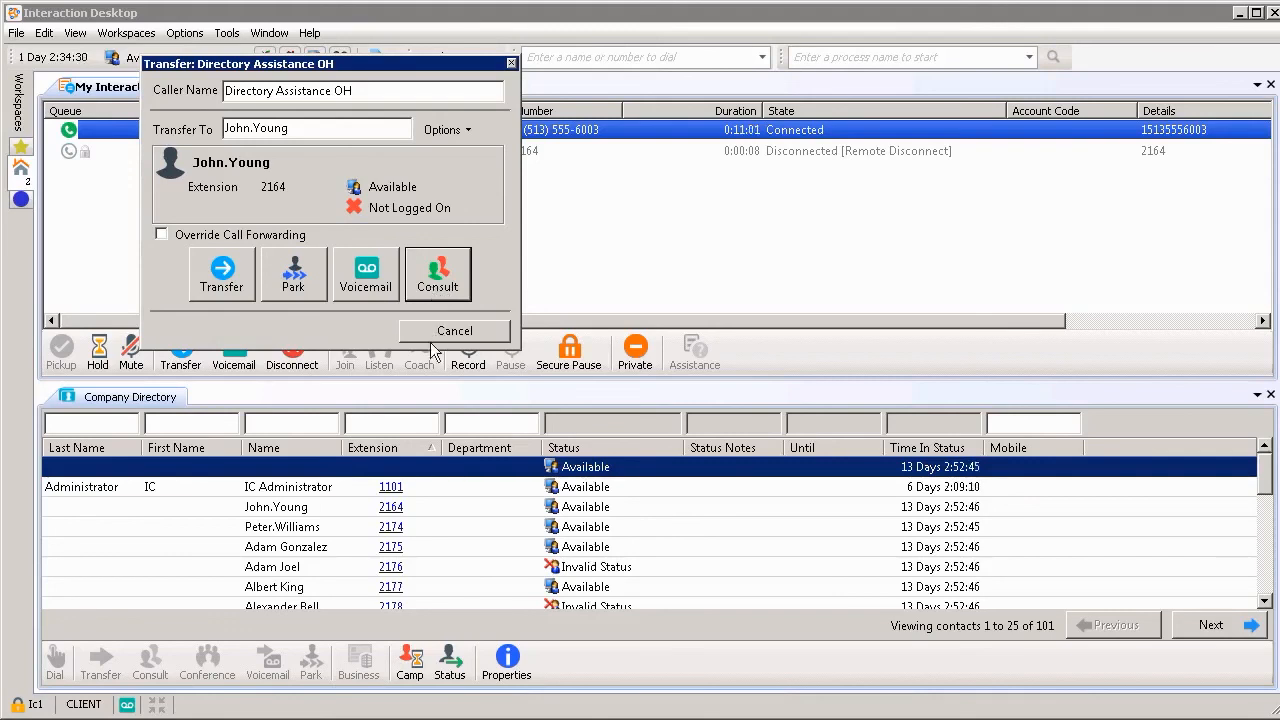
left_click(454, 330)
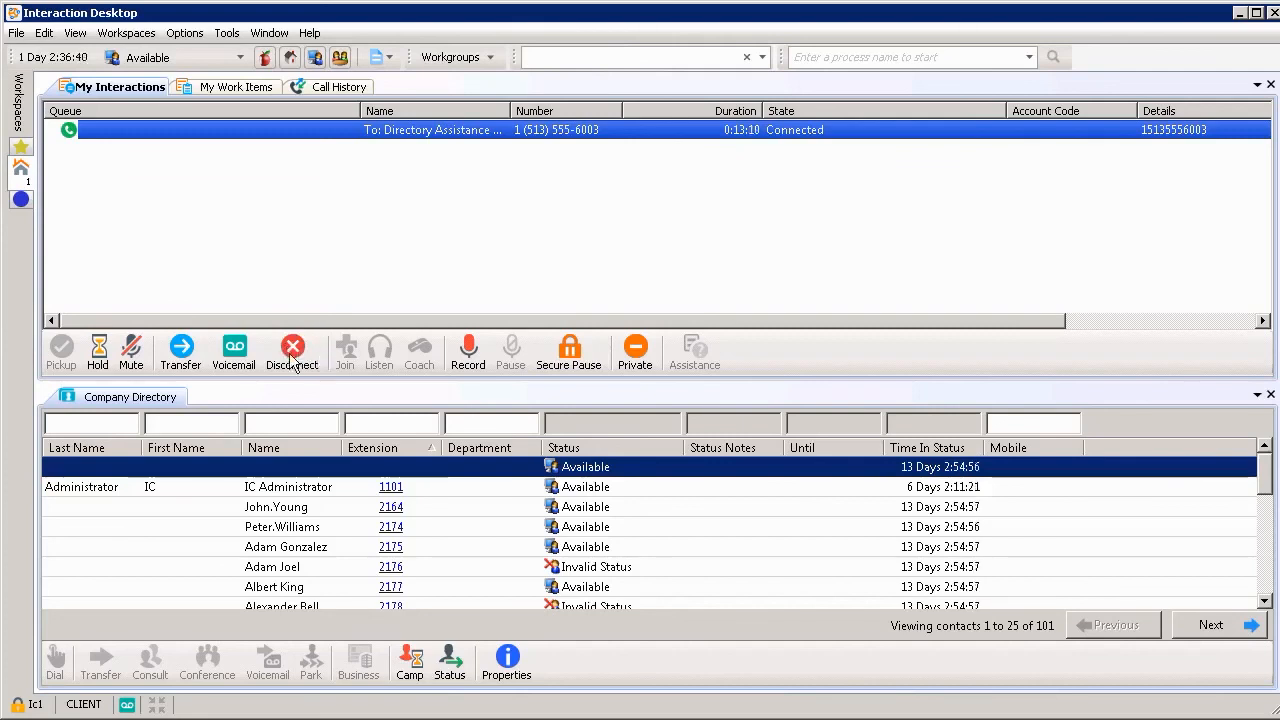
- Disconnect the Directory Assistance call so it shows Disconnected (Local Disconnect)
left_click(292, 348)
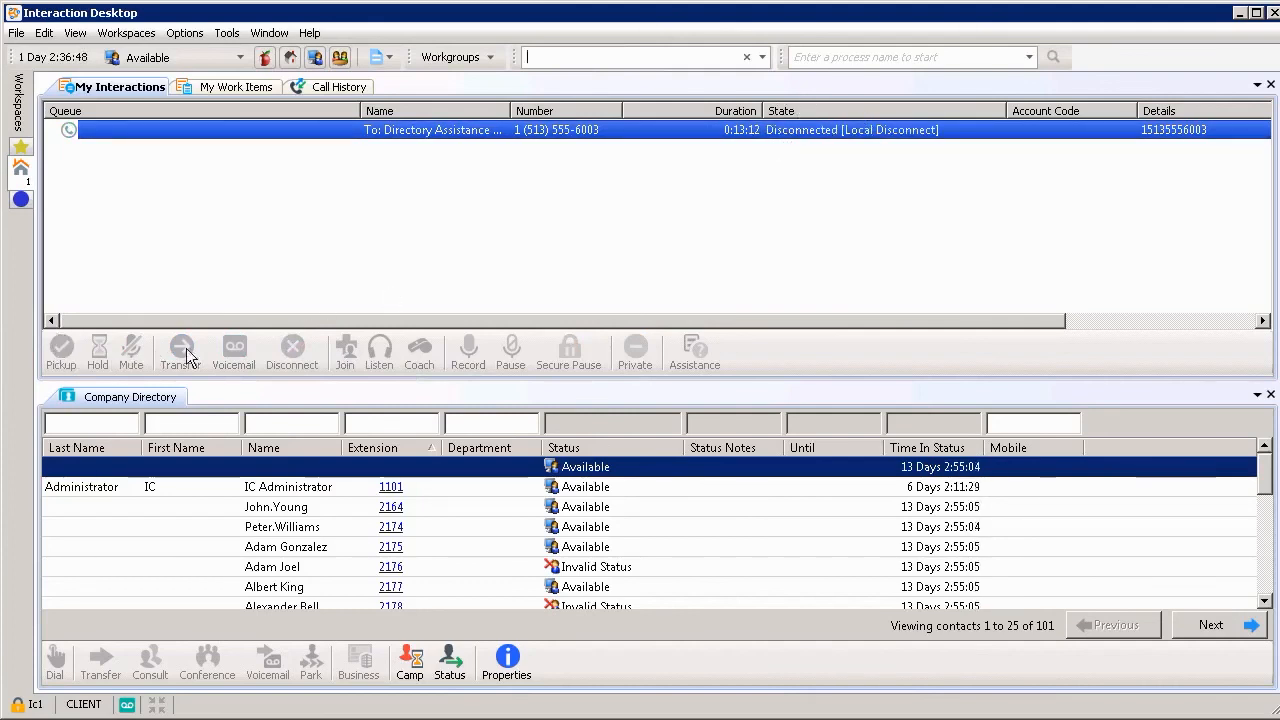
mouse_move(636, 352)
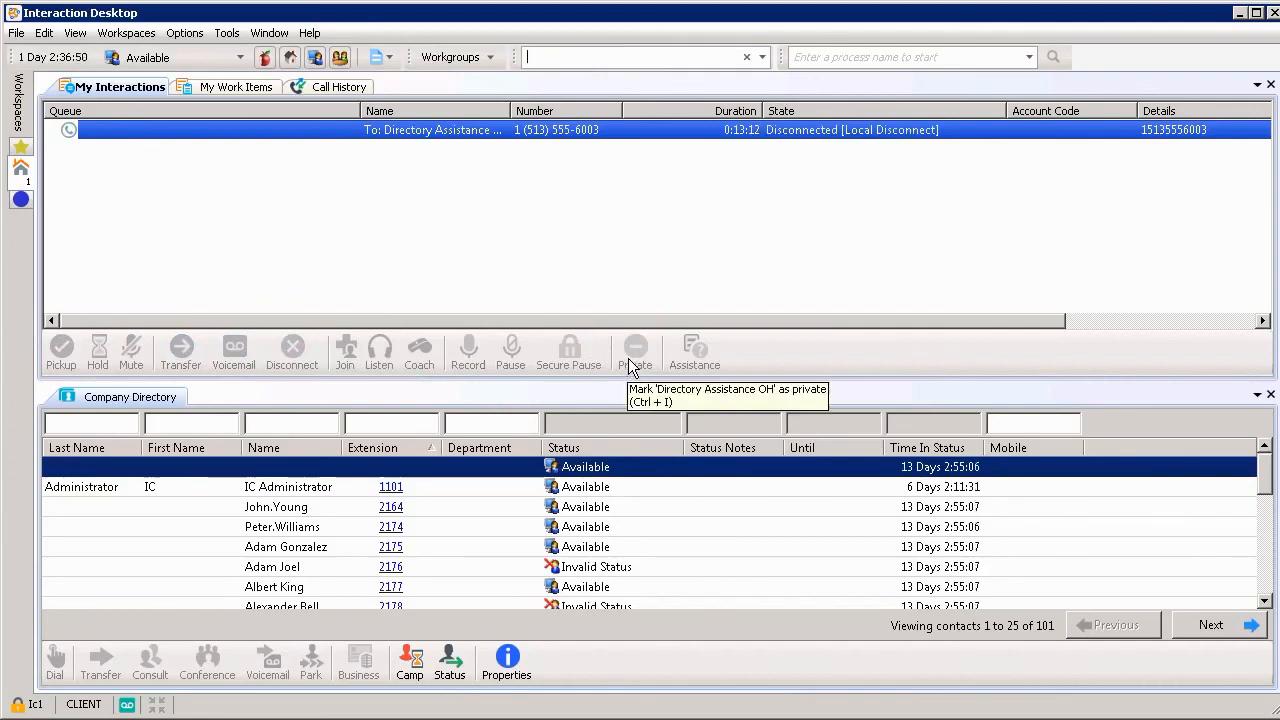